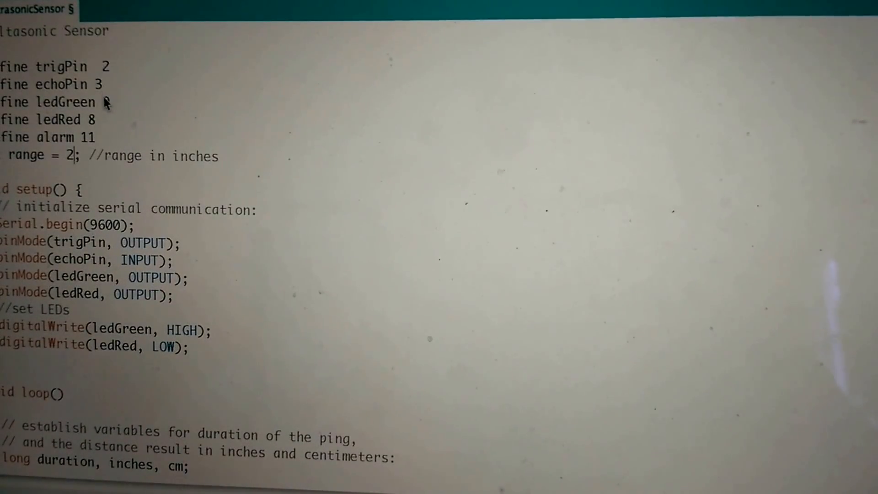
text(9)
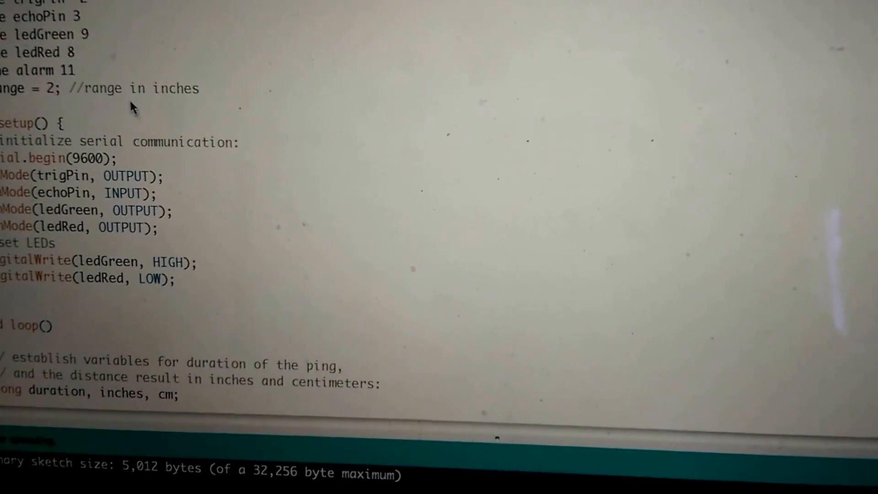
scroll(down, 3)
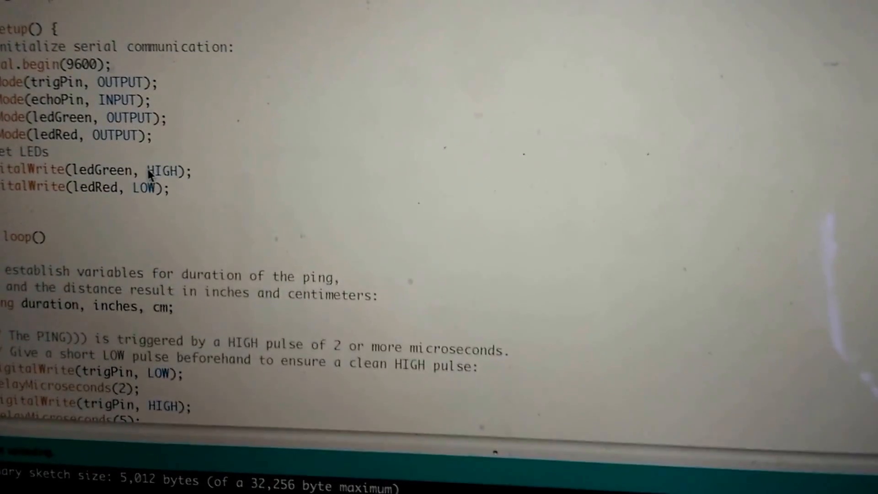
scroll(down, 3)
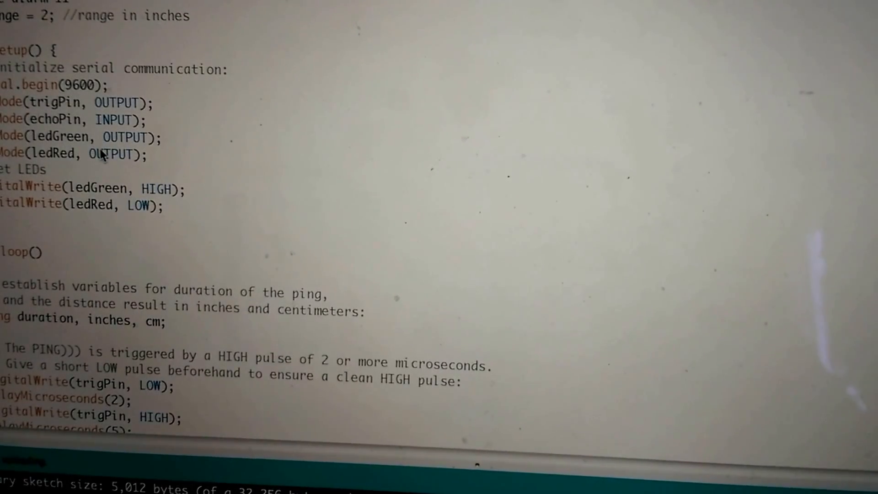
scroll(down, 3)
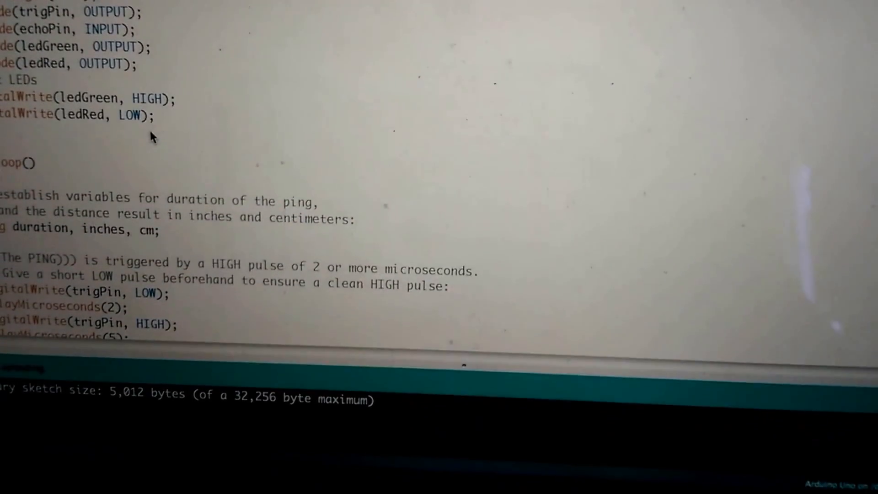
scroll(down, 3)
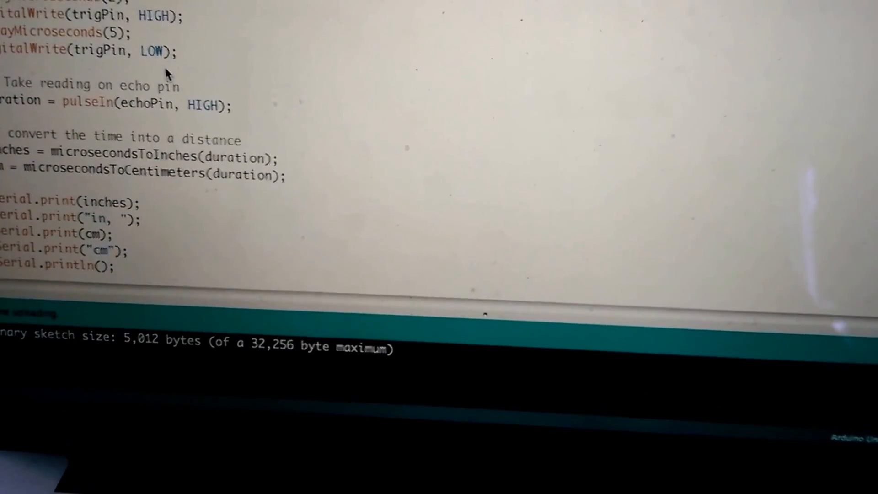
scroll(down, 3)
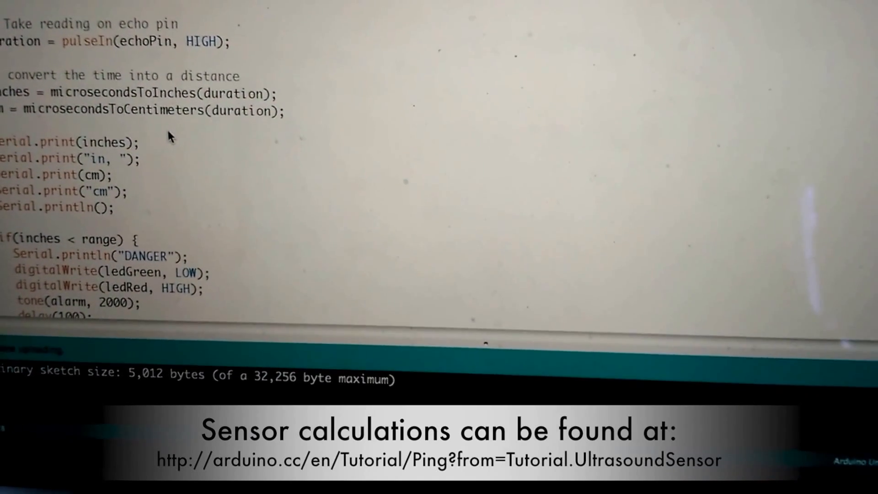
scroll(down, 3)
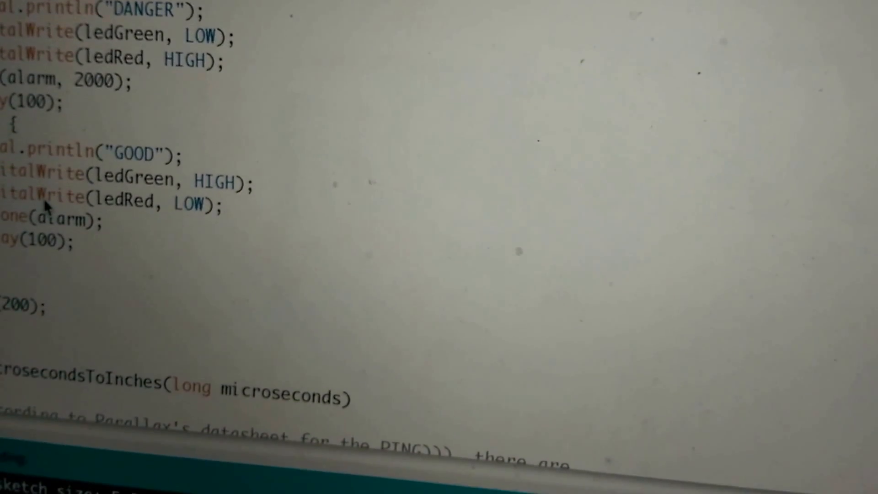
scroll(down, 3)
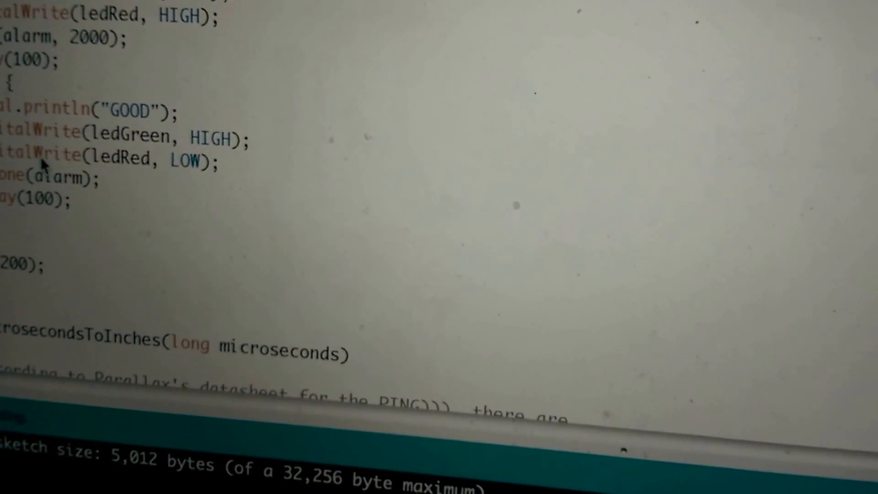